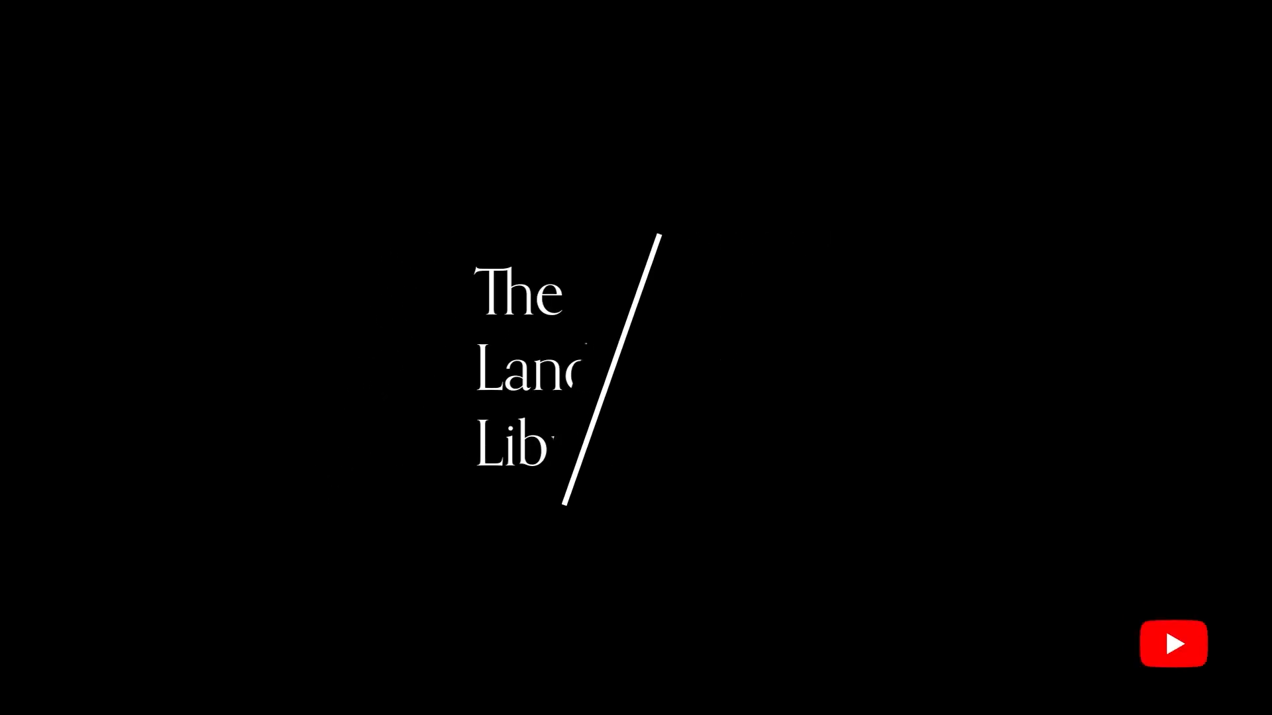
# Open The Landscape Library's AutoCAD course page and scroll to the overview and week 1 modules.
pyautogui.click(1171, 643)
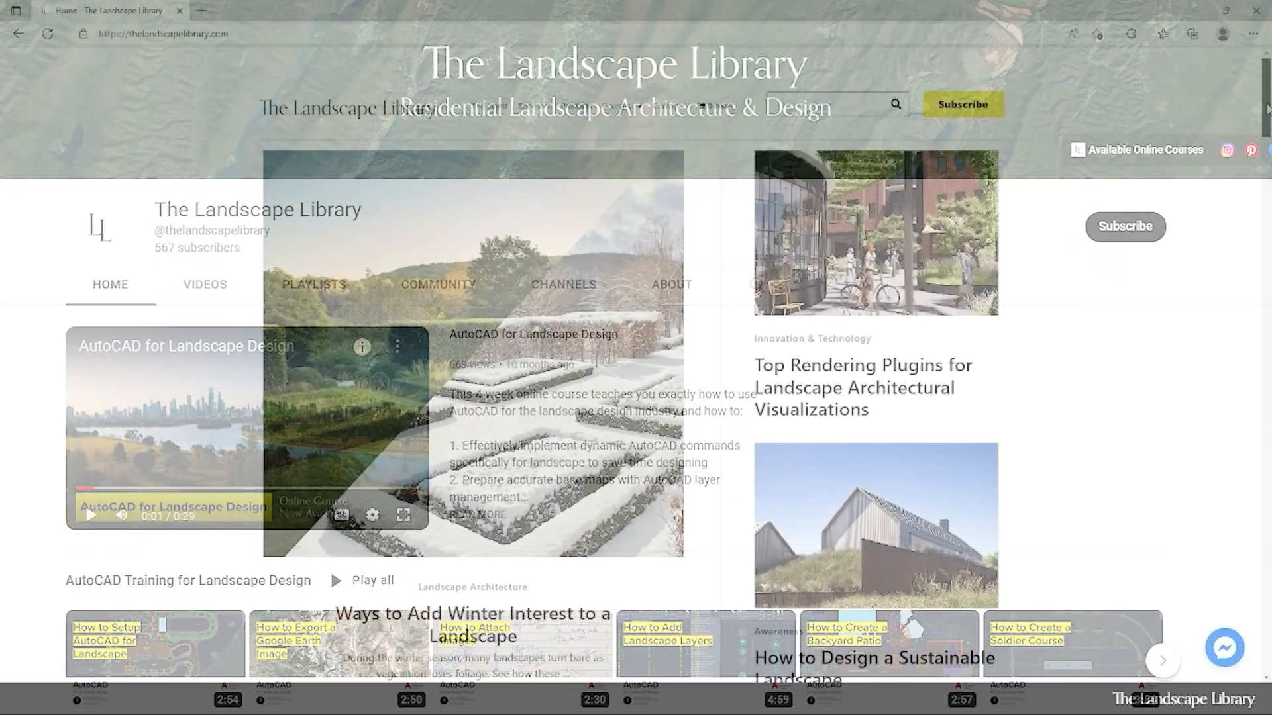
pyautogui.scroll(-3)
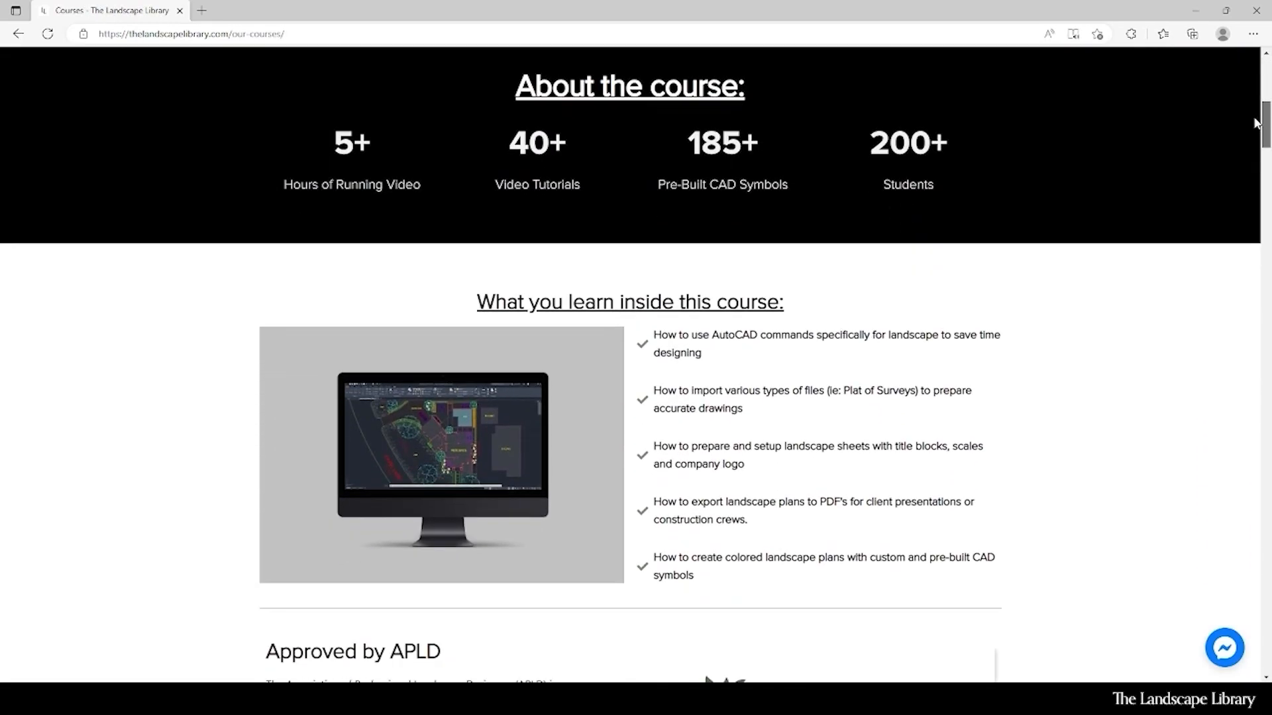
pyautogui.scroll(-3)
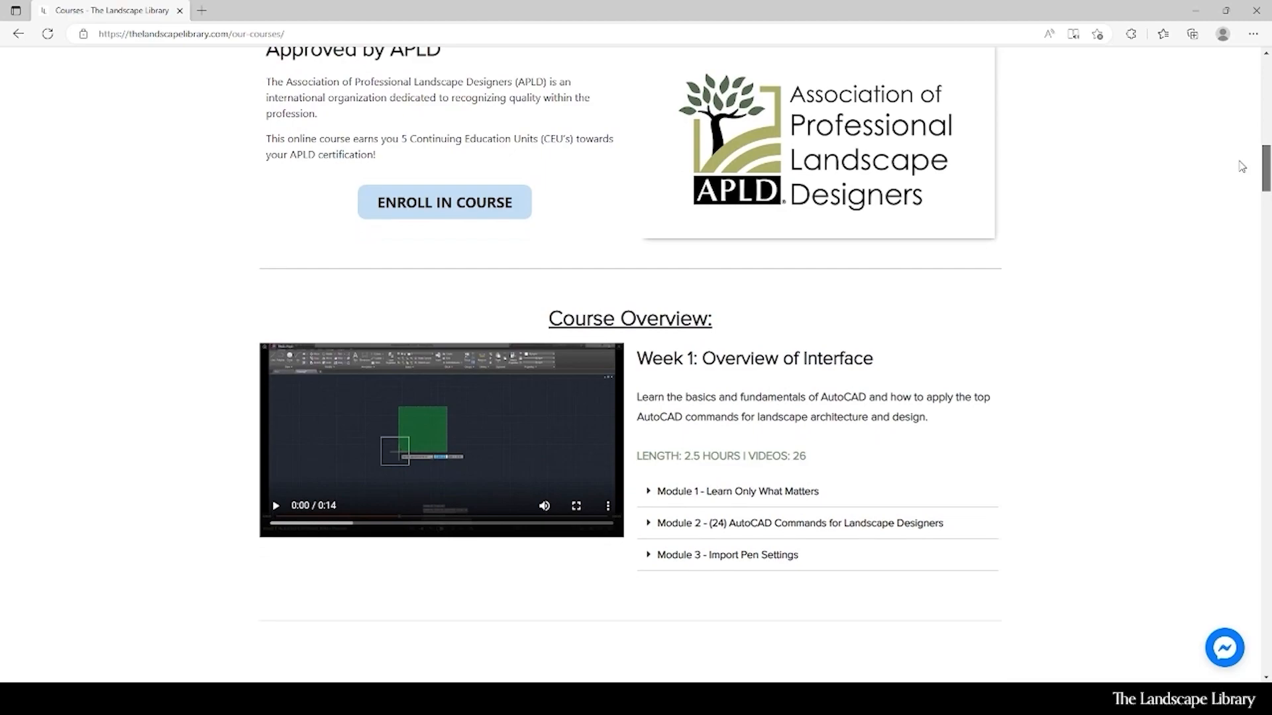
pyautogui.scroll(-3)
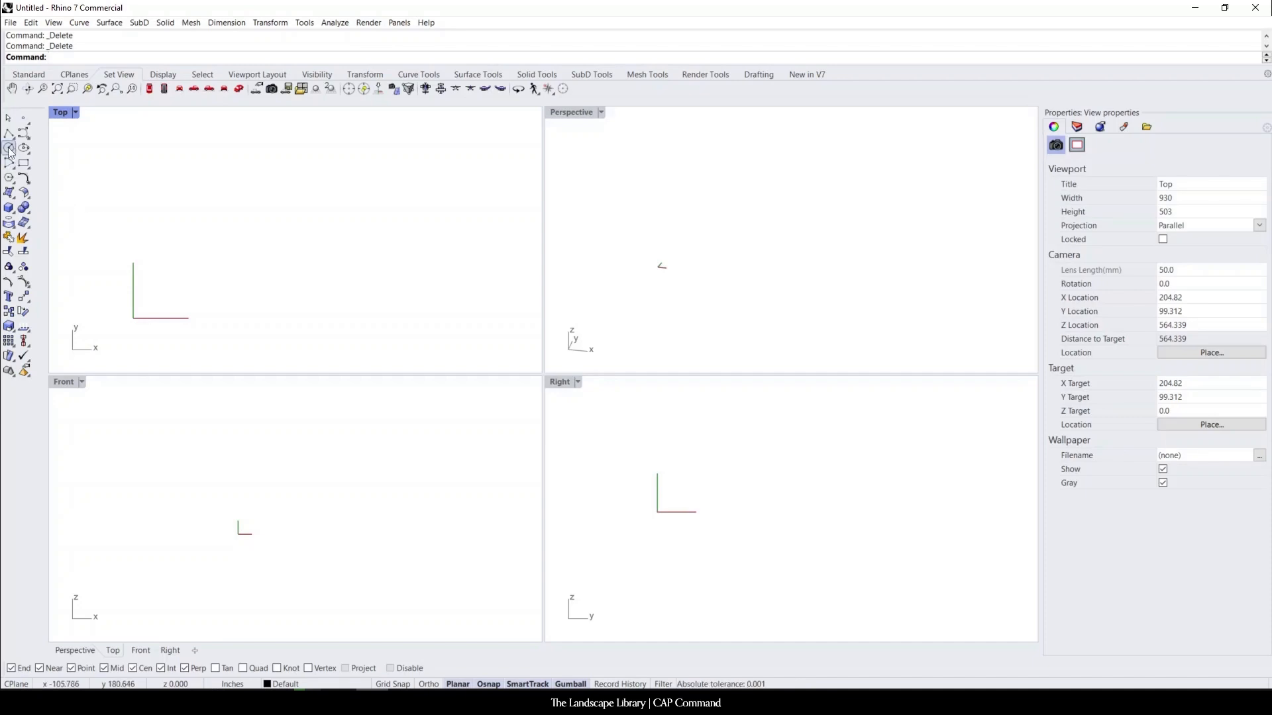
# Draw a circle and a square in Top view and extrude both upward into open shapes.
pyautogui.click(9, 147)
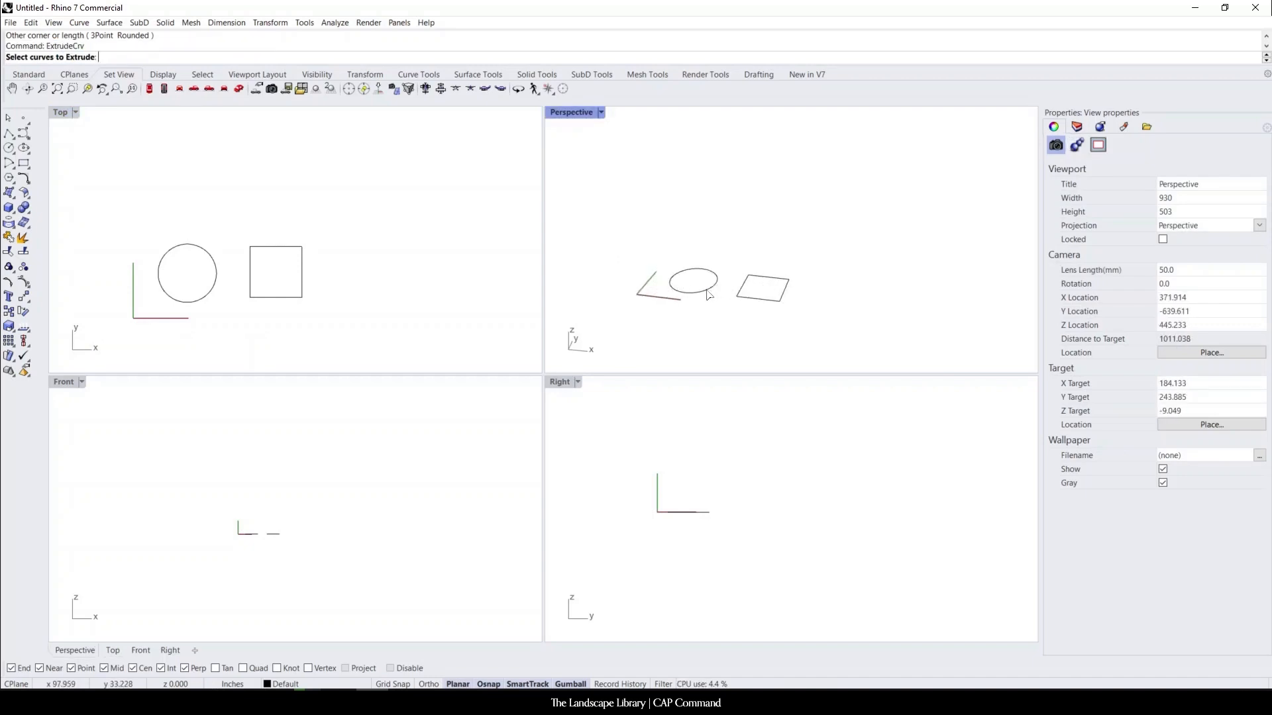
pyautogui.click(187, 272)
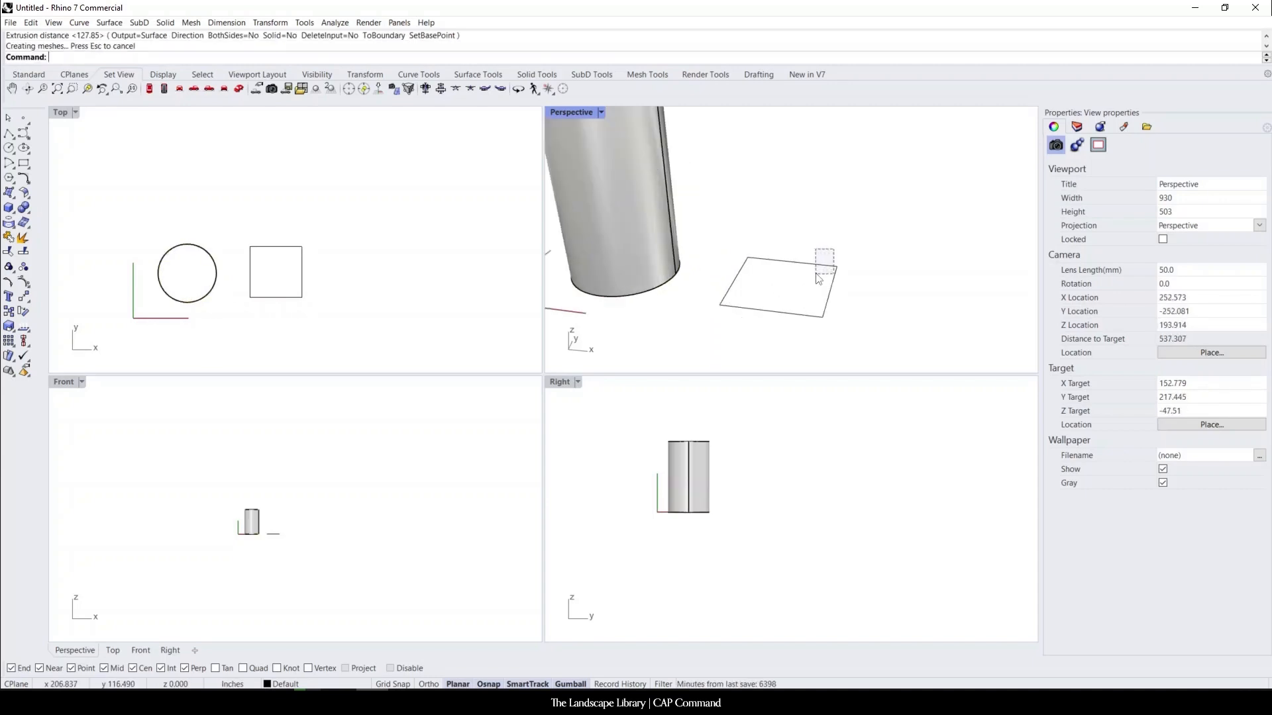
pyautogui.click(274, 272)
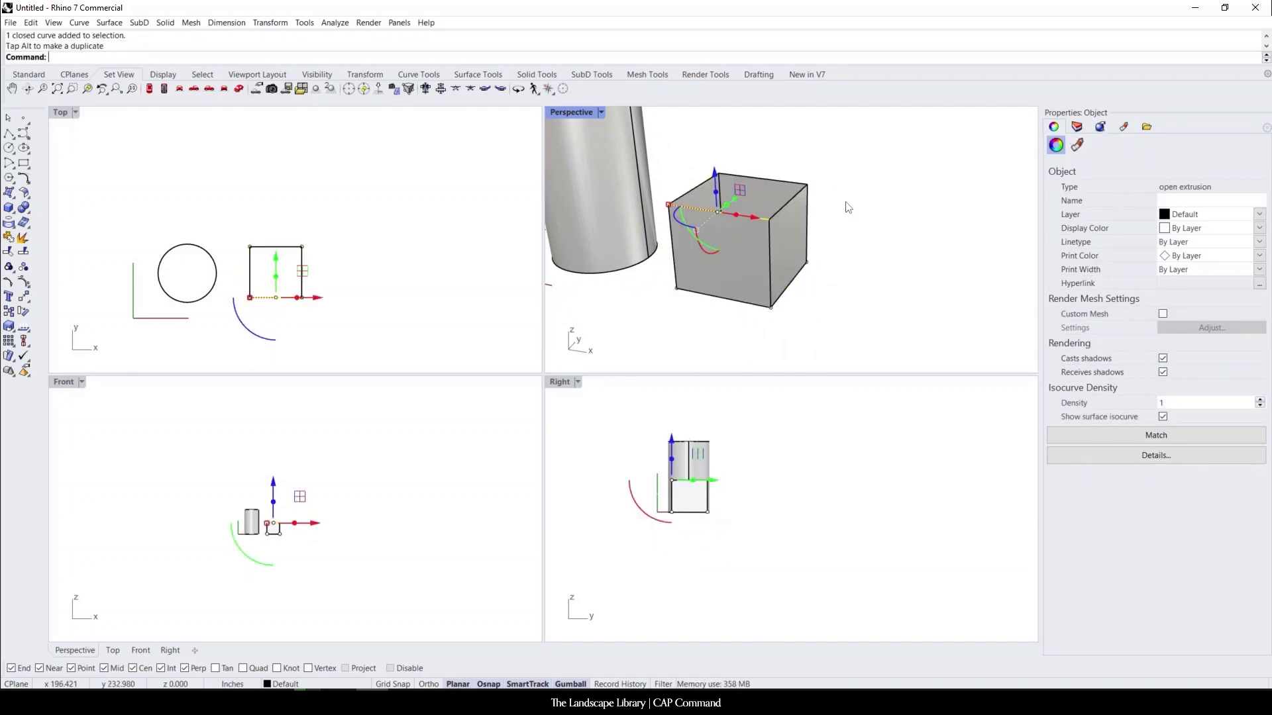
# Cap the extruded cylinder at both ends, leaving the box open.
pyautogui.click(848, 207)
pyautogui.write('Cap')
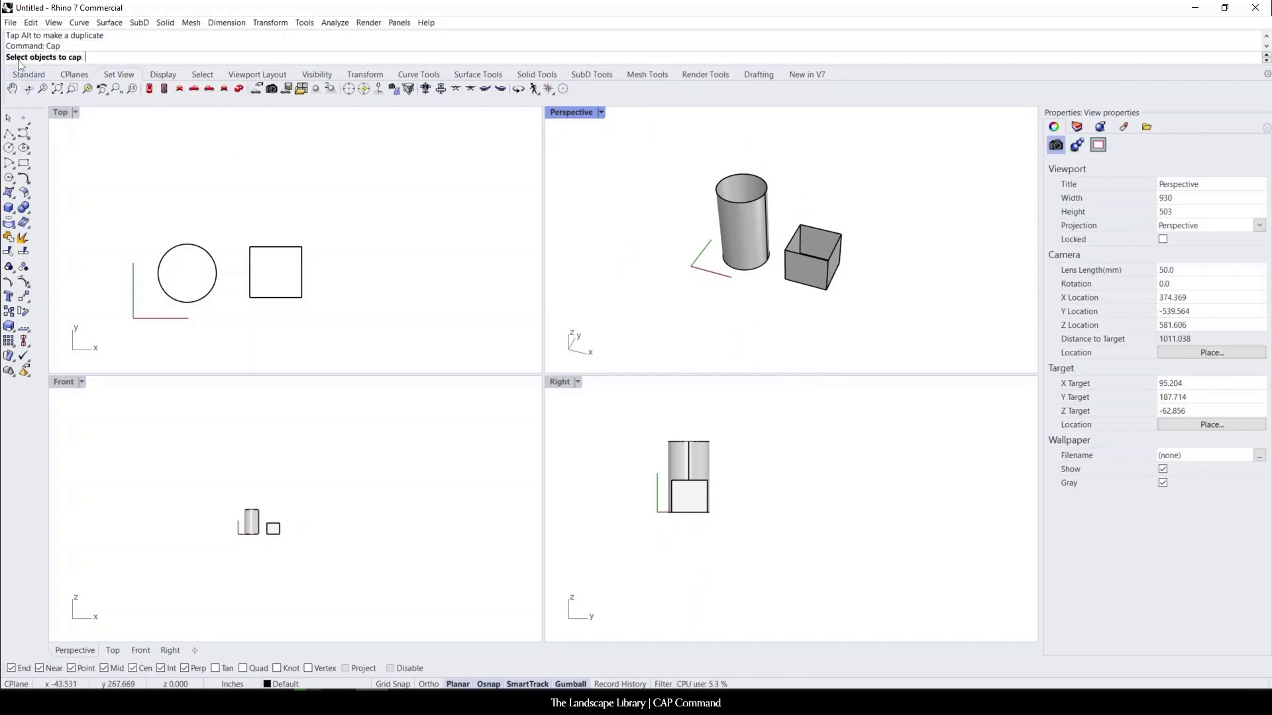
pyautogui.moveTo(741, 246)
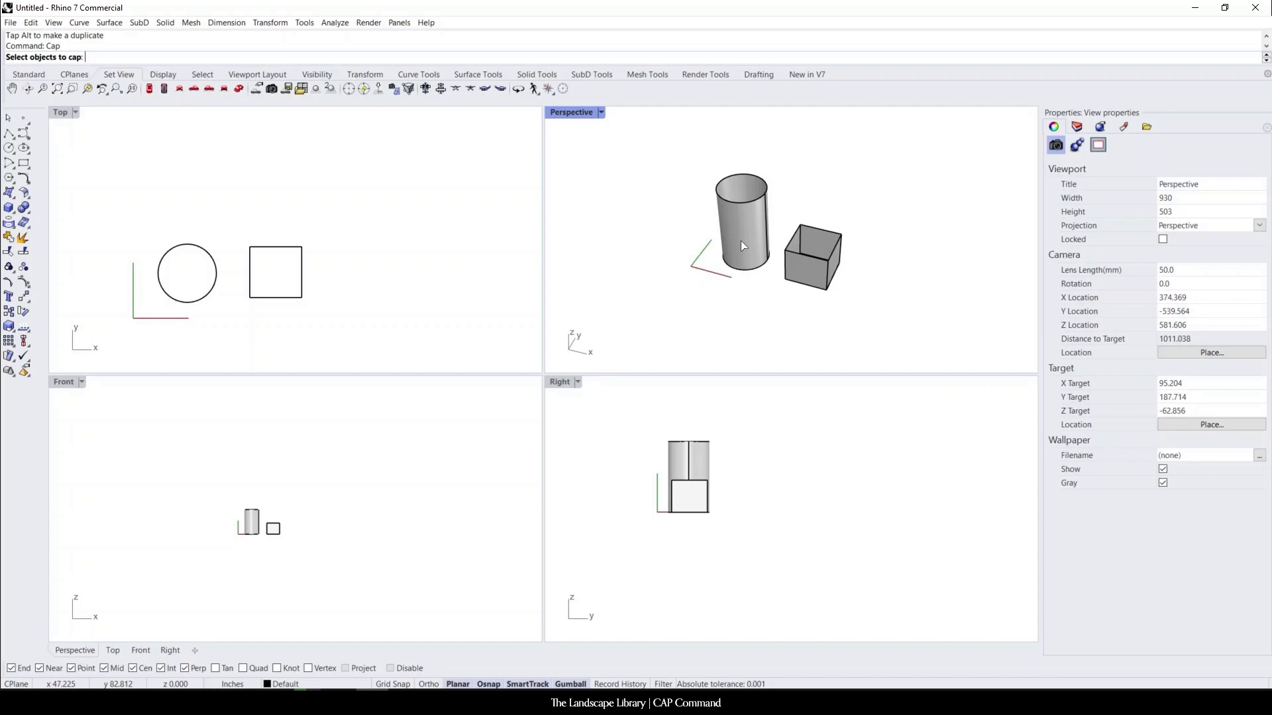
pyautogui.click(739, 227)
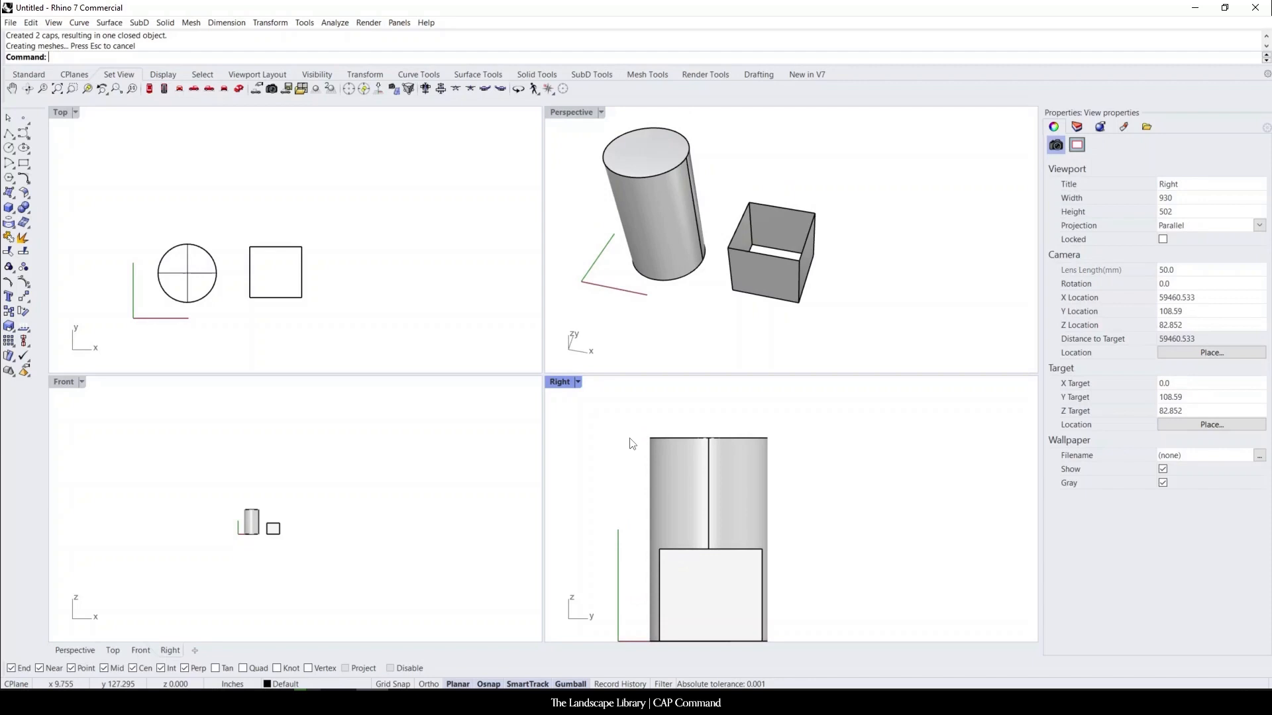
pyautogui.moveTo(813, 441)
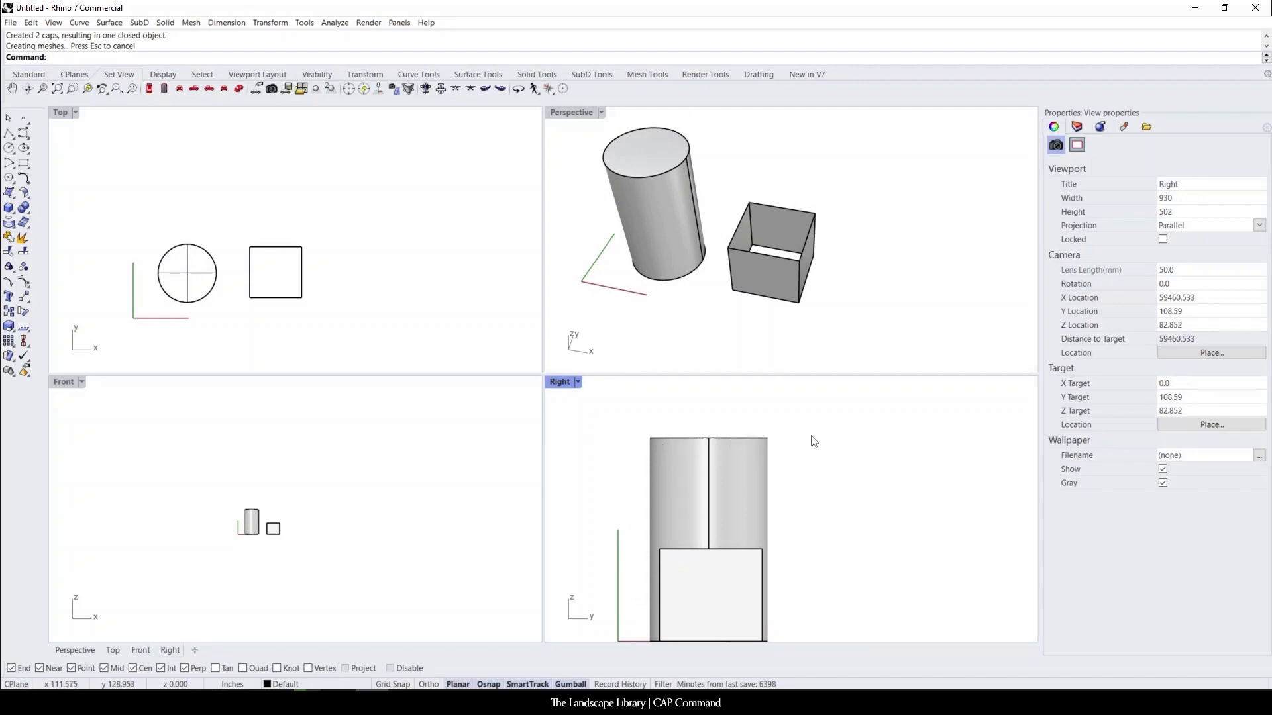
pyautogui.moveTo(781, 282)
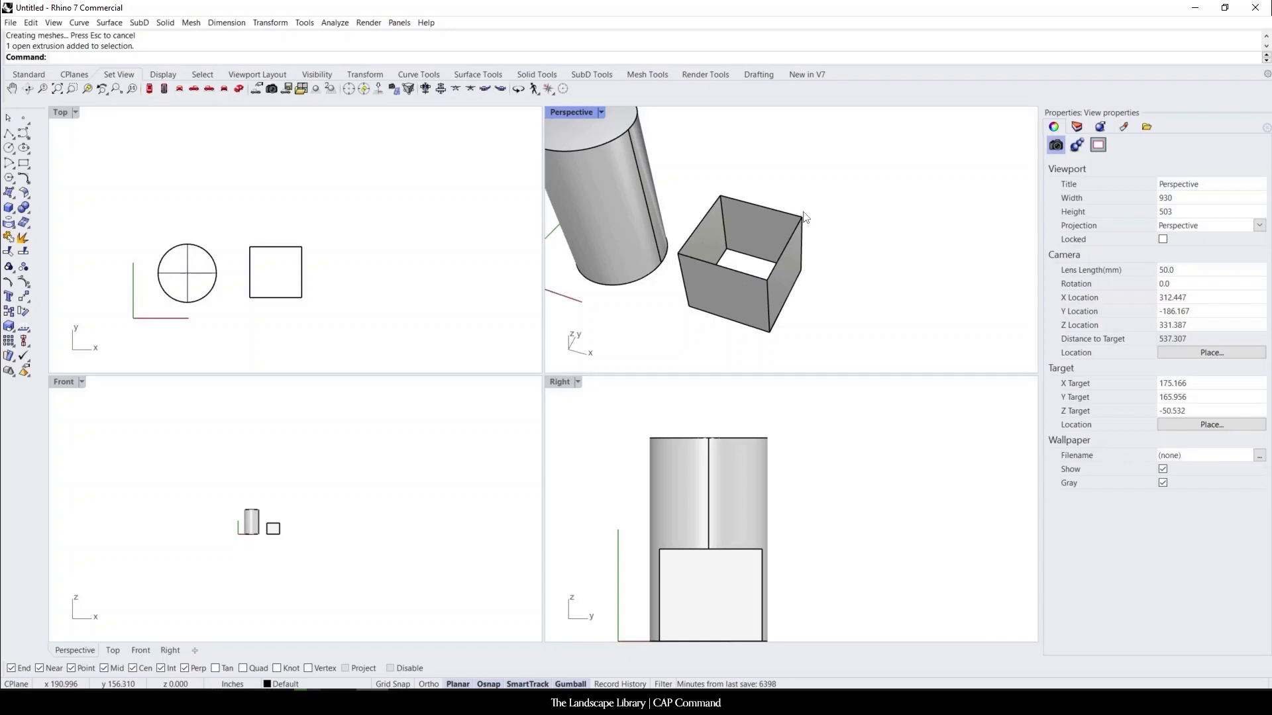
pyautogui.moveTo(773, 282)
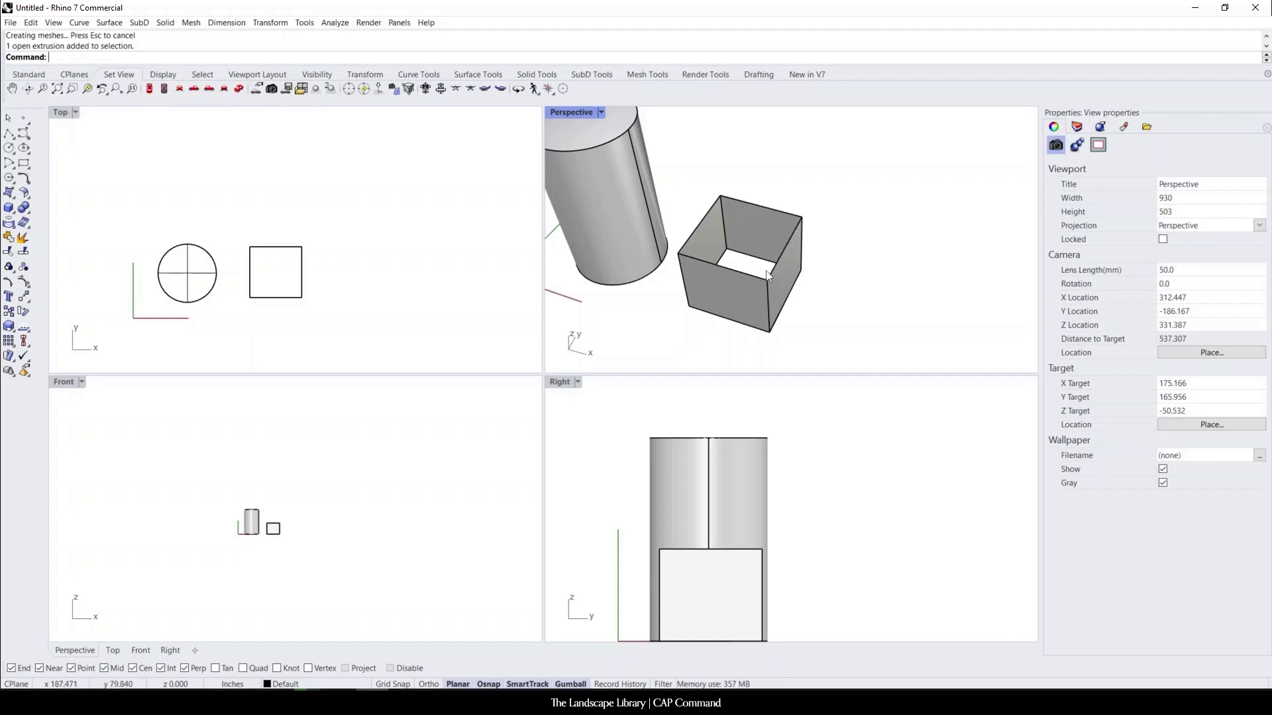
pyautogui.click(738, 268)
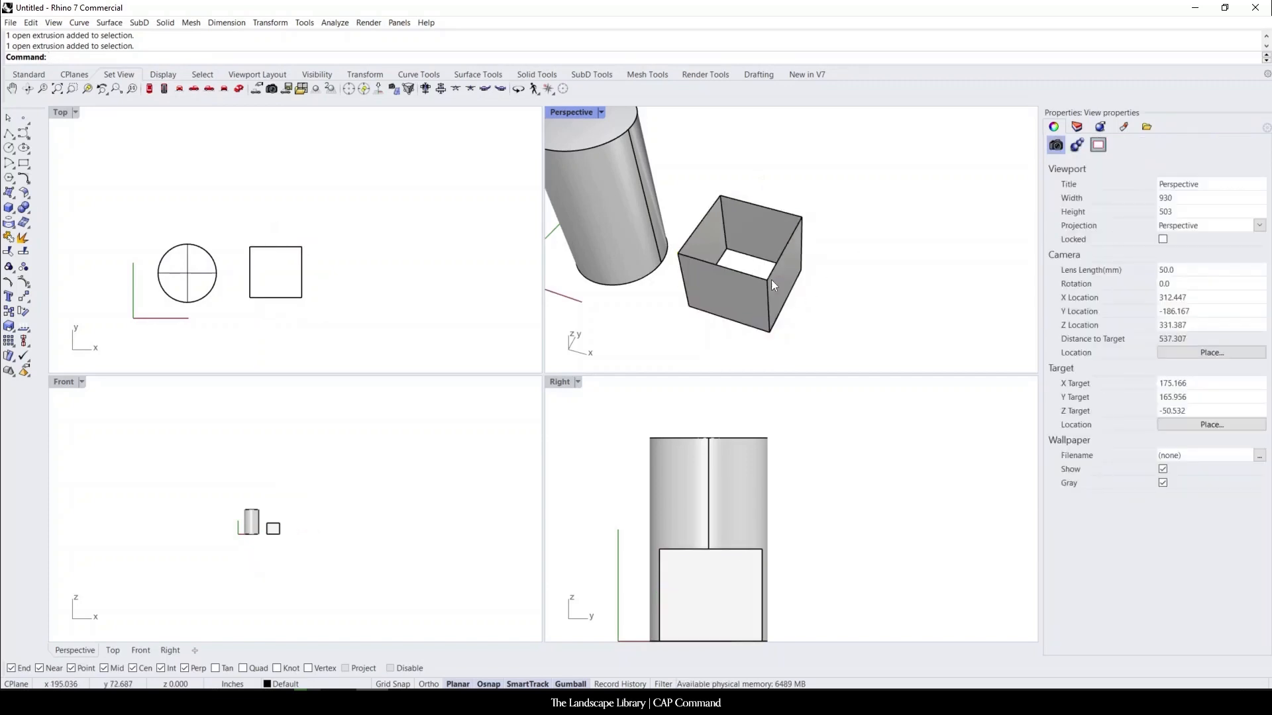
pyautogui.moveTo(704, 323)
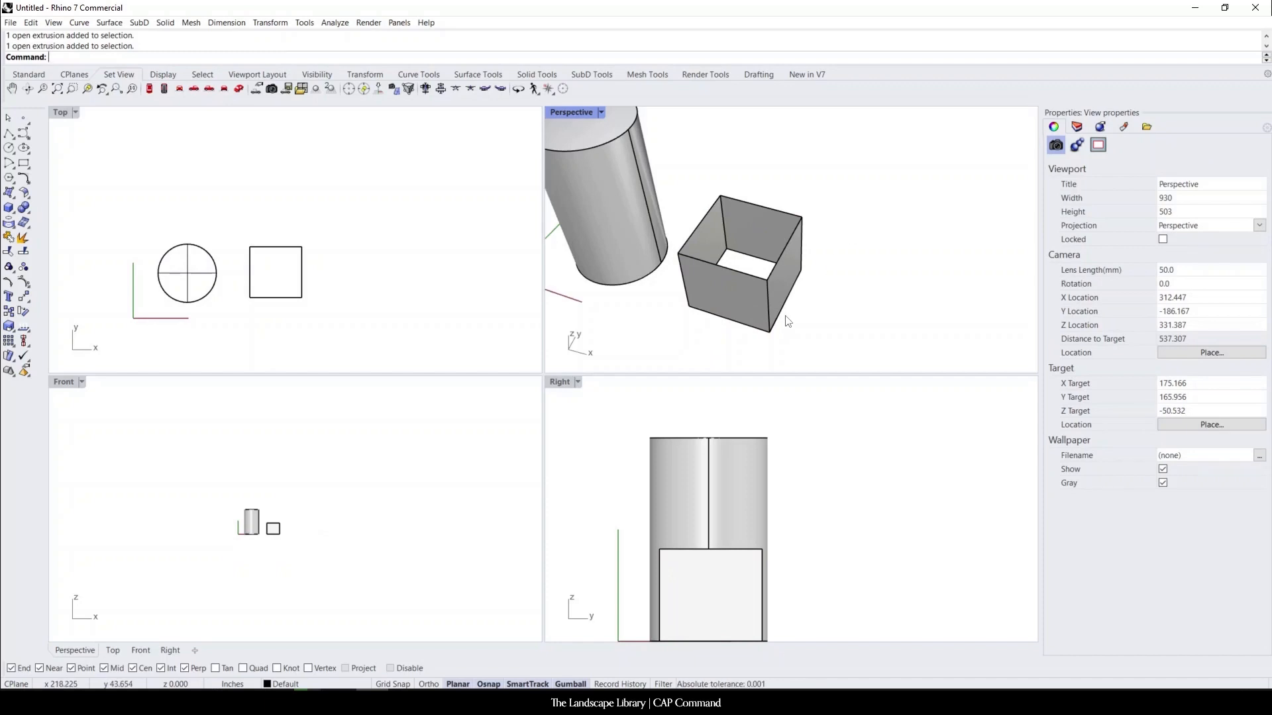
pyautogui.moveTo(787, 308)
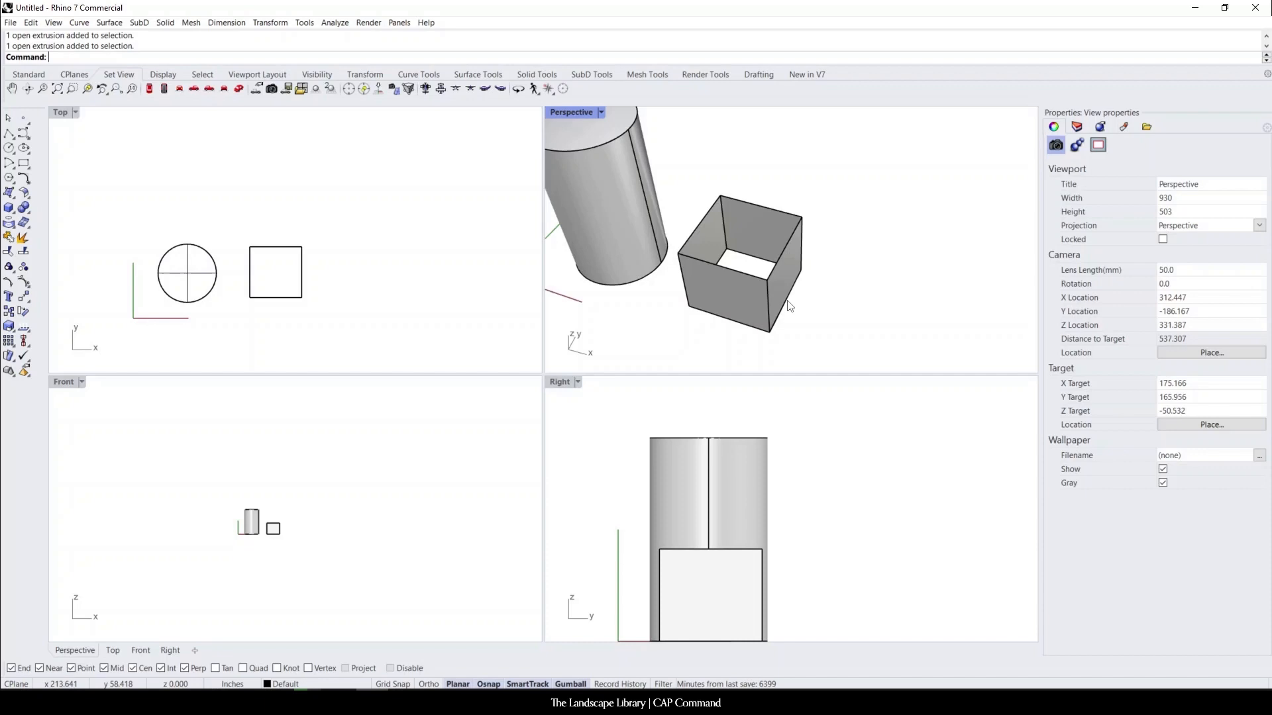
pyautogui.moveTo(799, 302)
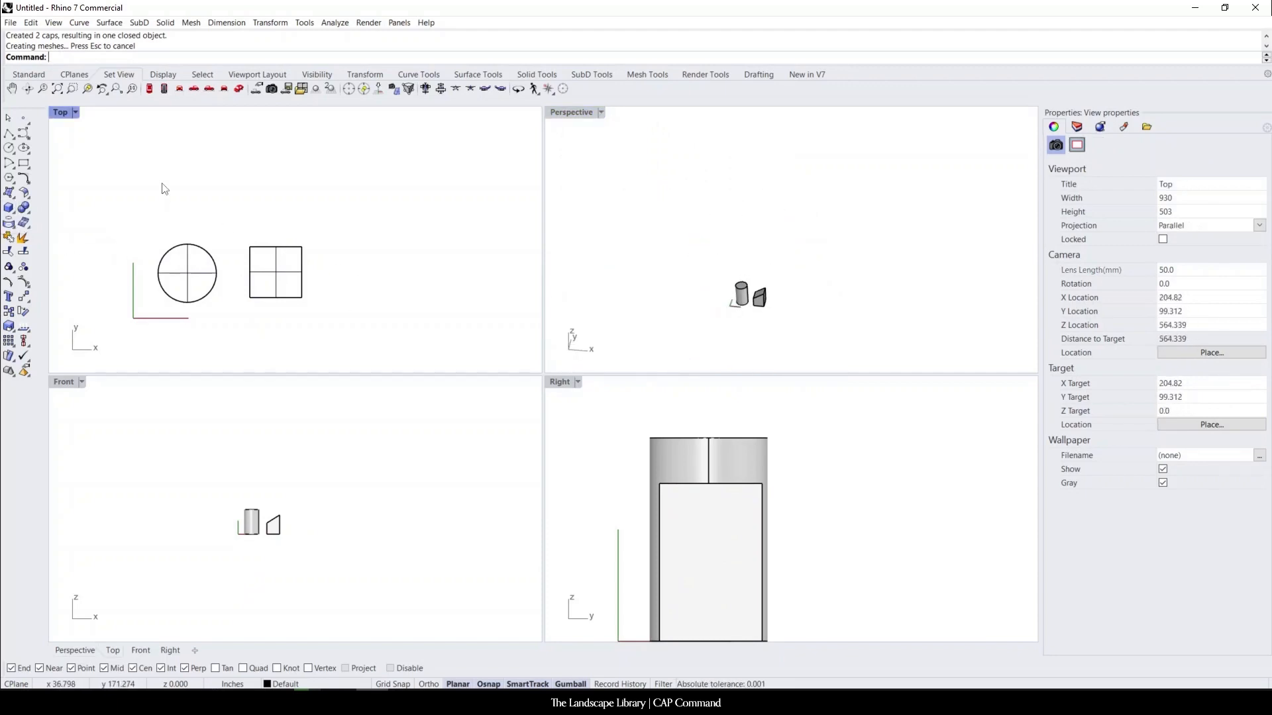
pyautogui.moveTo(86, 195)
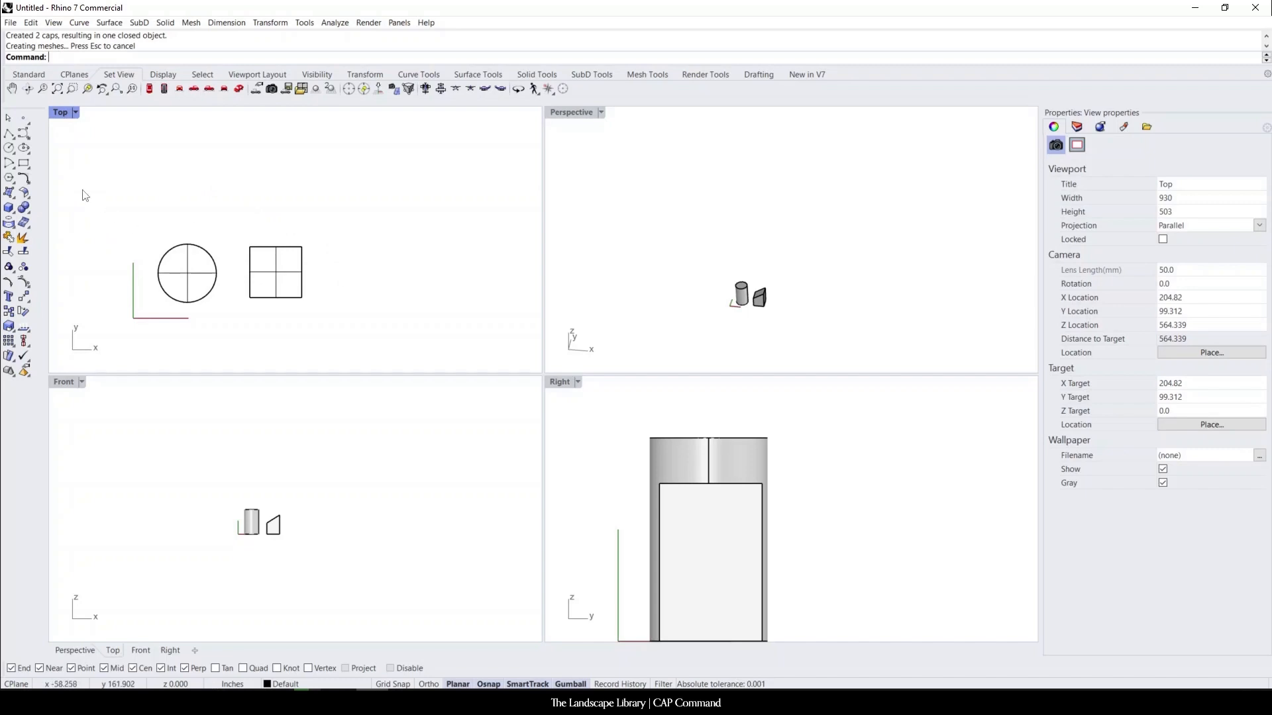
pyautogui.moveTo(24, 138)
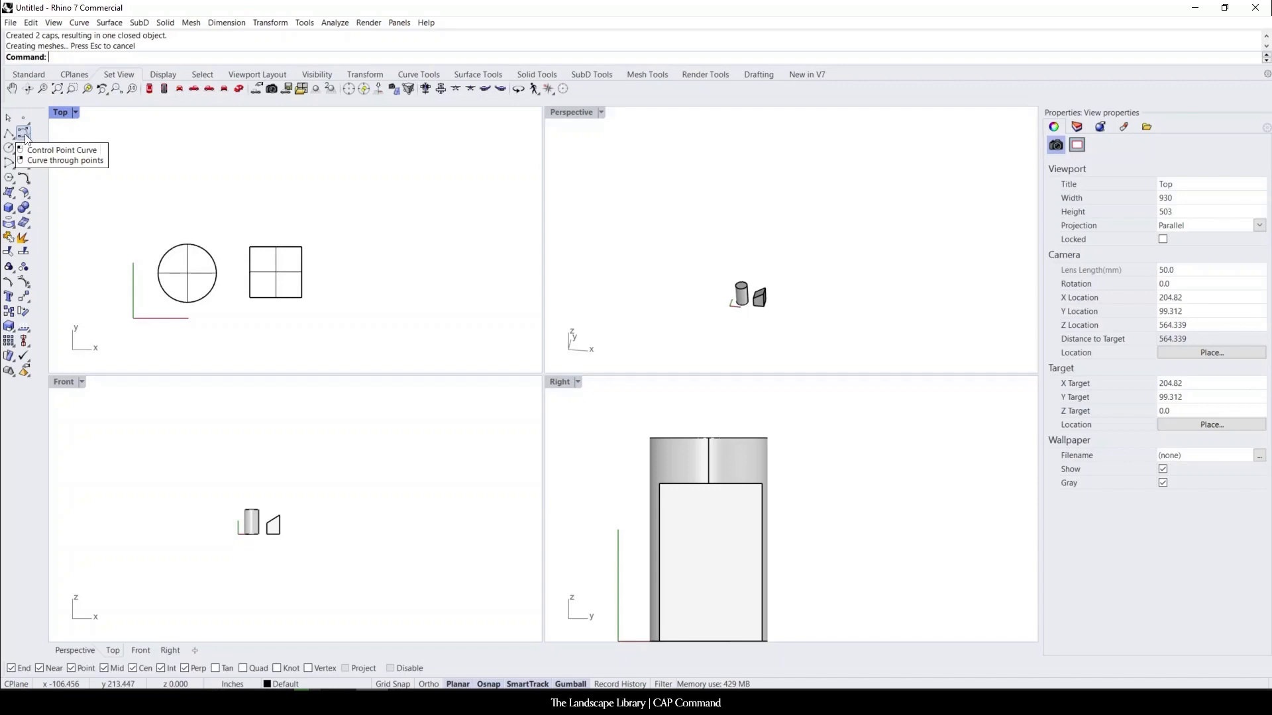
# Draw a freeform S-shaped curve beside the circle and square.
pyautogui.click(24, 131)
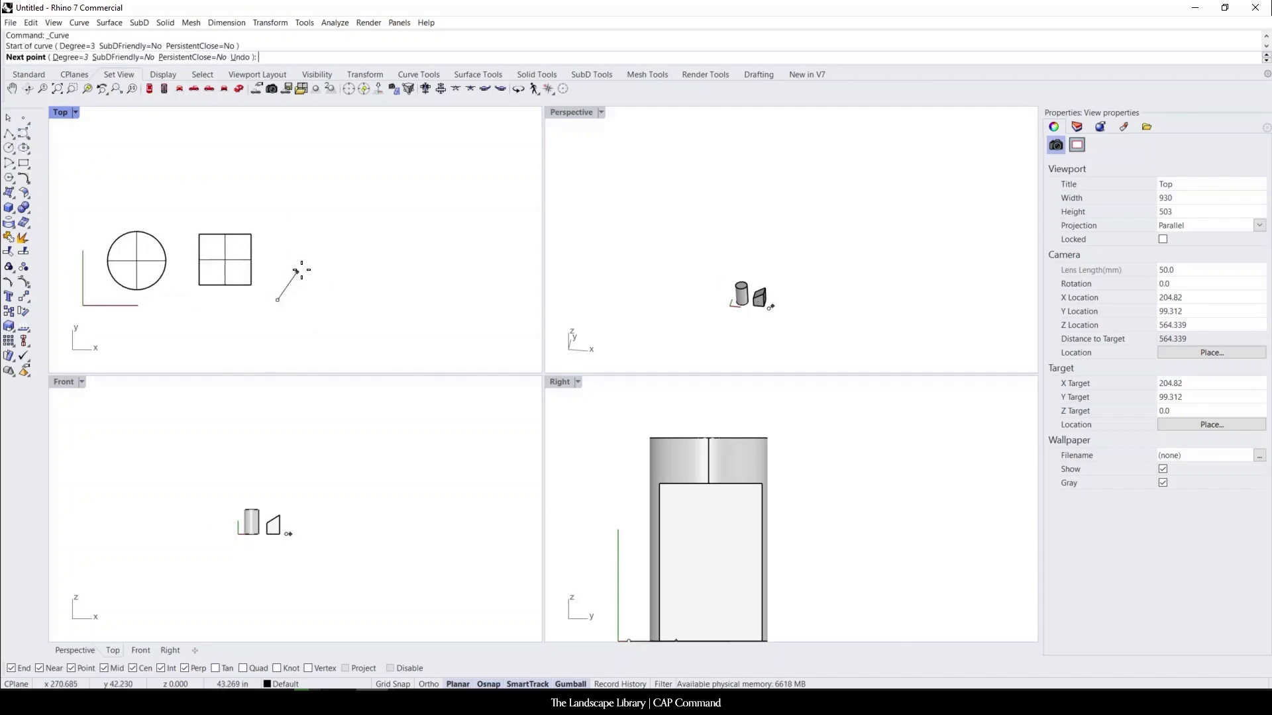
pyautogui.click(361, 158)
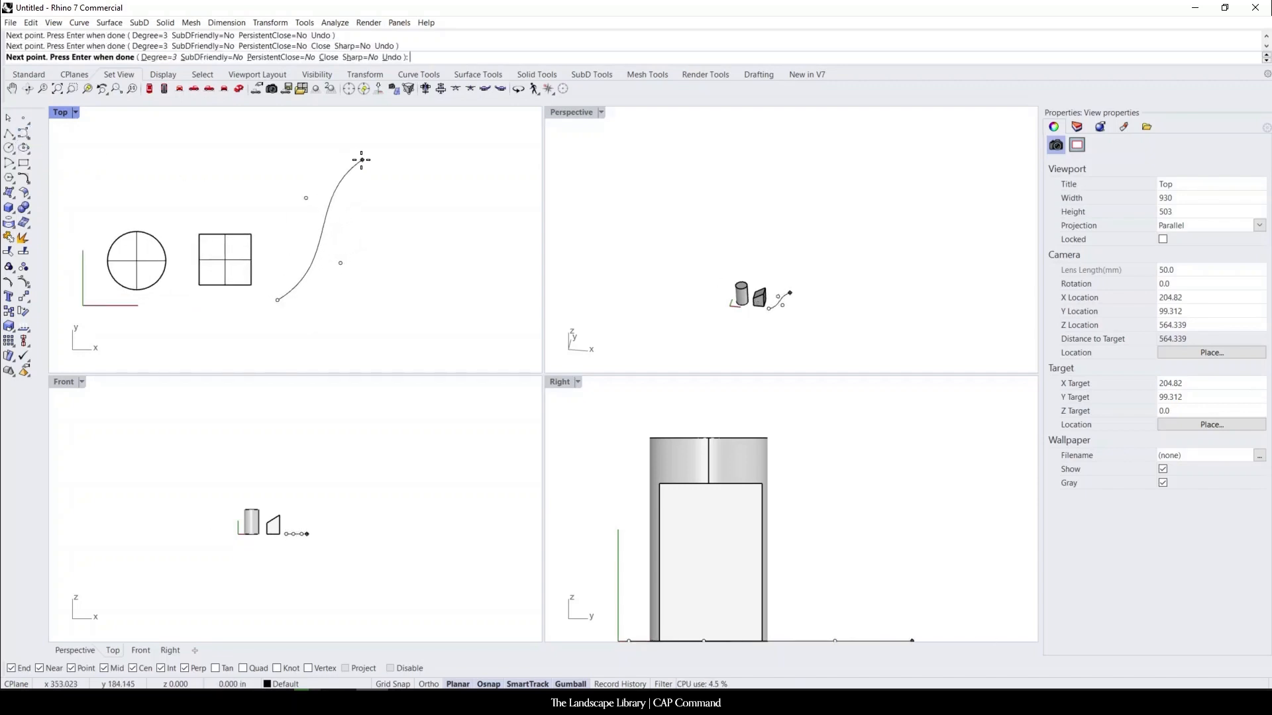
pyautogui.press('Return')
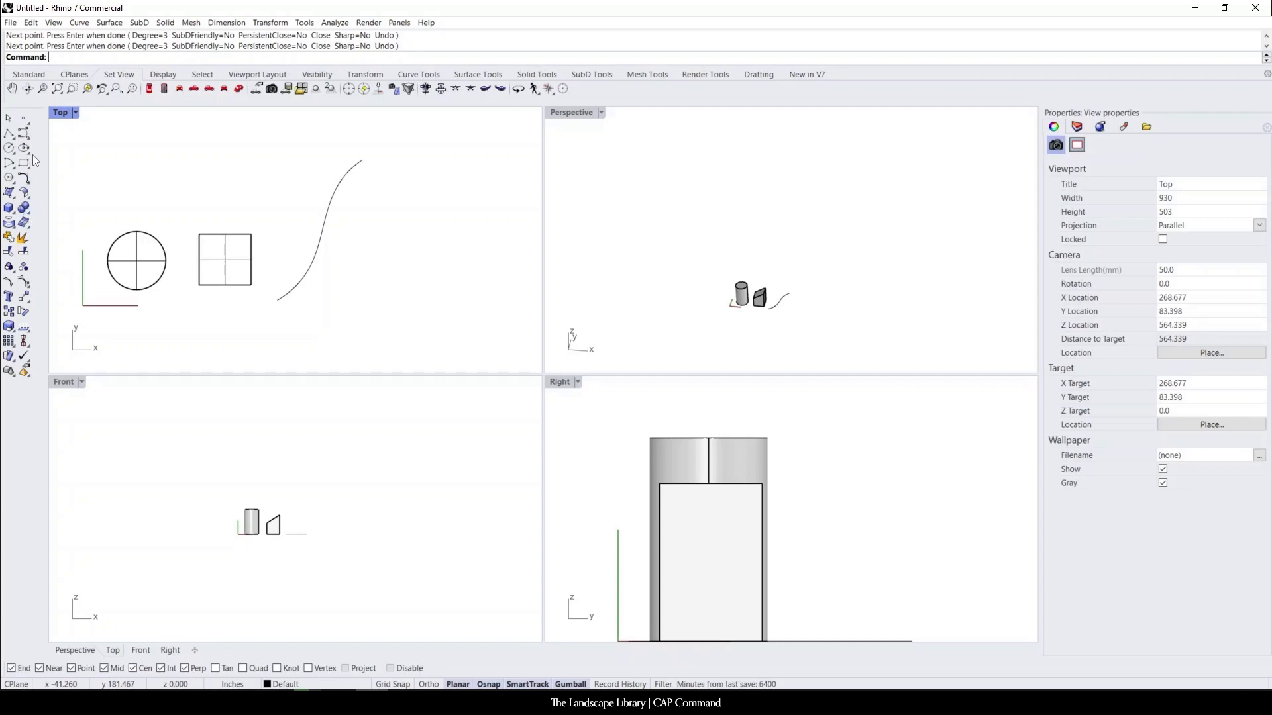
pyautogui.moveTo(24, 147)
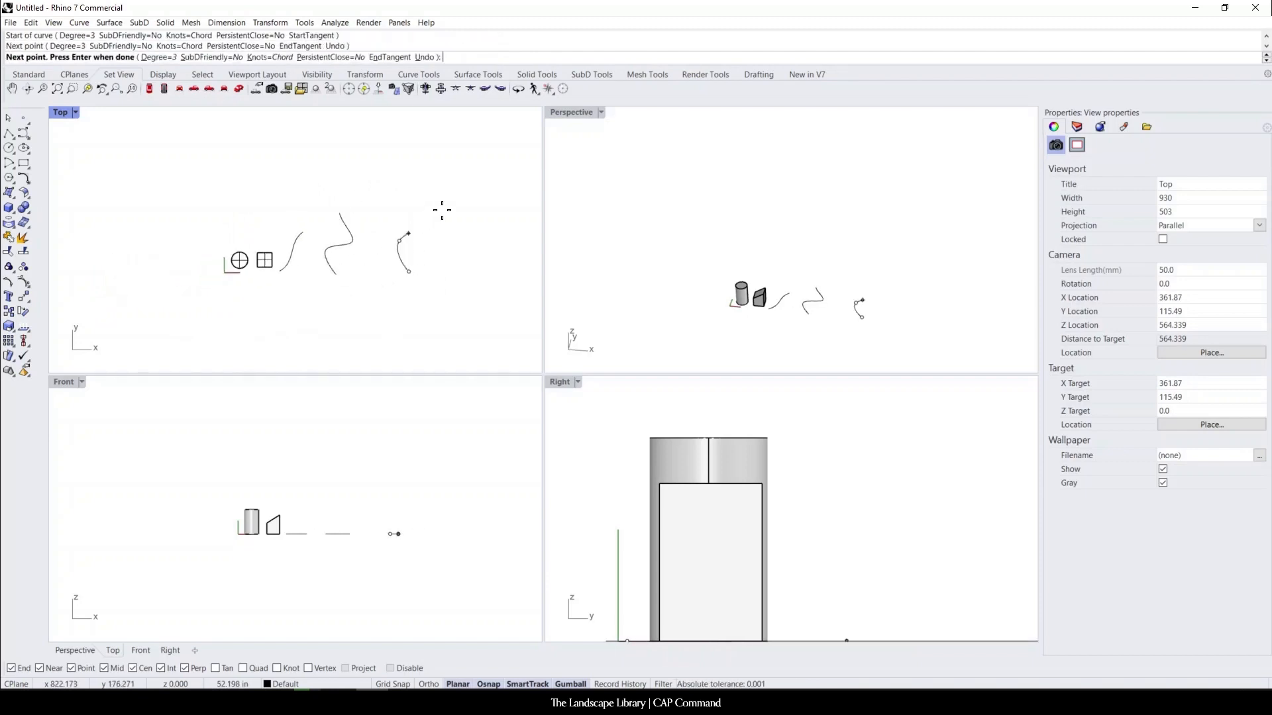
# Extrude the wavy curve into an open wall and the closed curve into a capped solid.
pyautogui.click(408, 275)
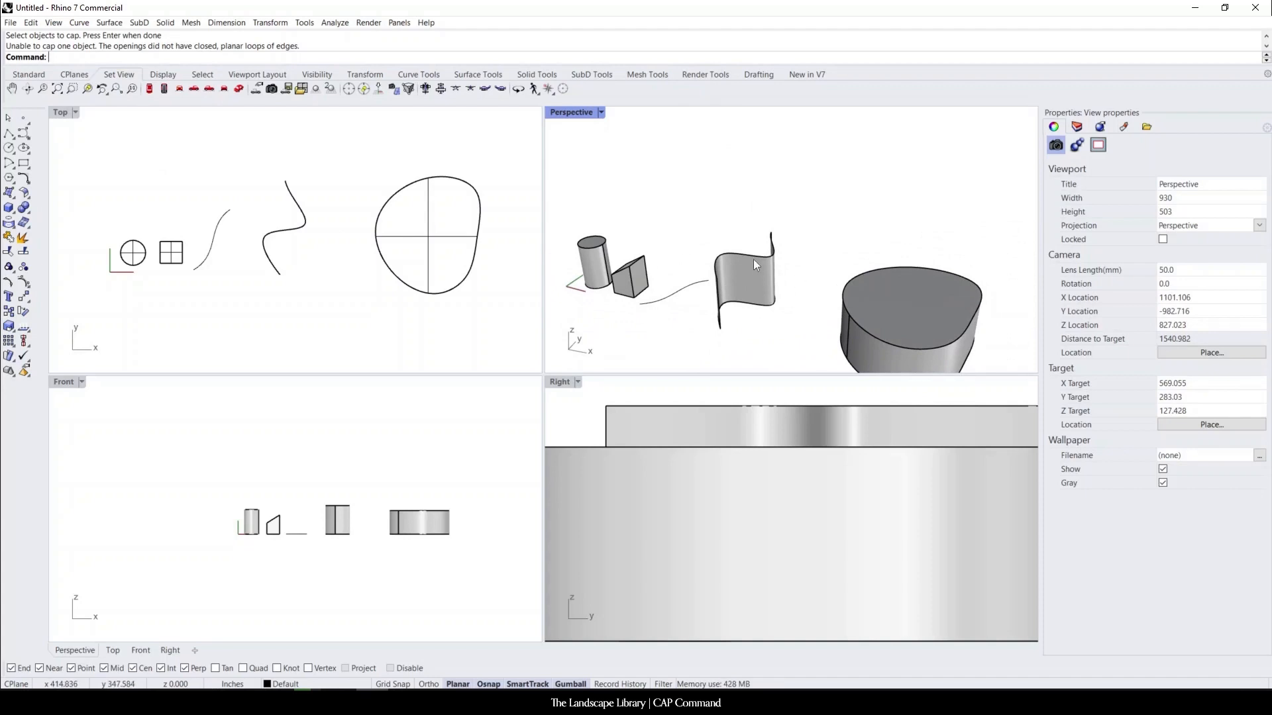
pyautogui.moveTo(819, 270)
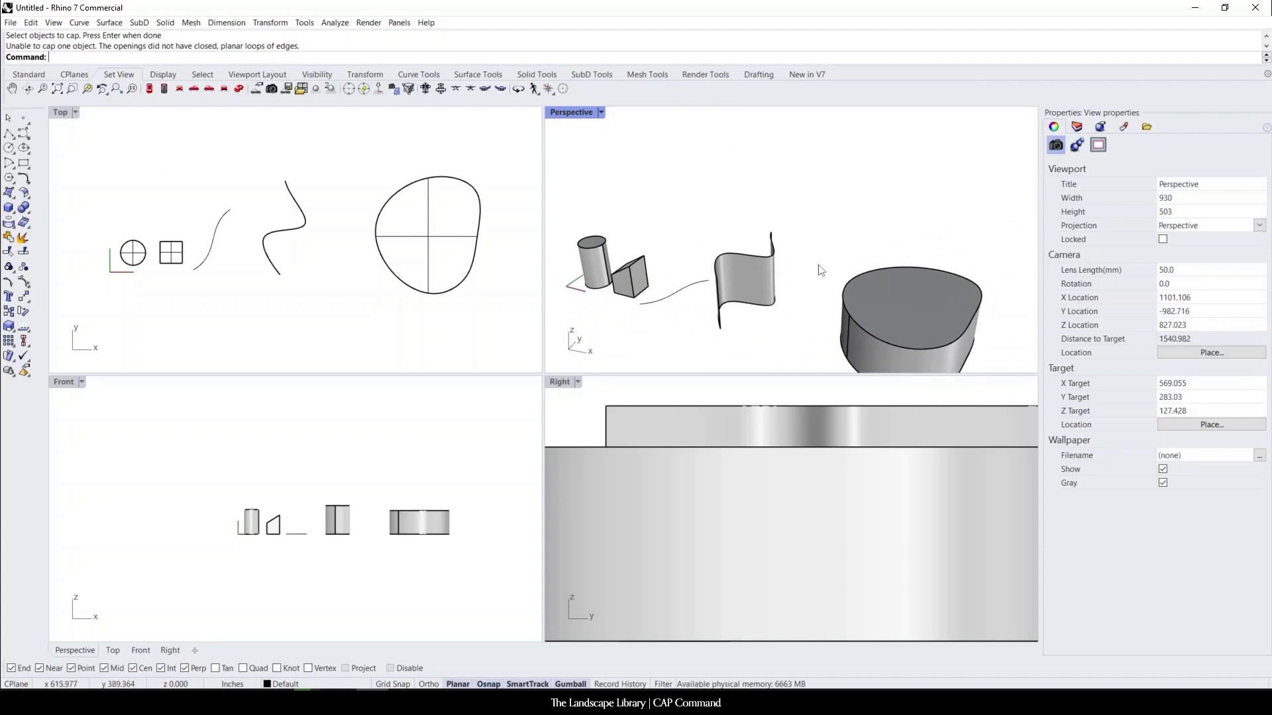
pyautogui.scroll(-3)
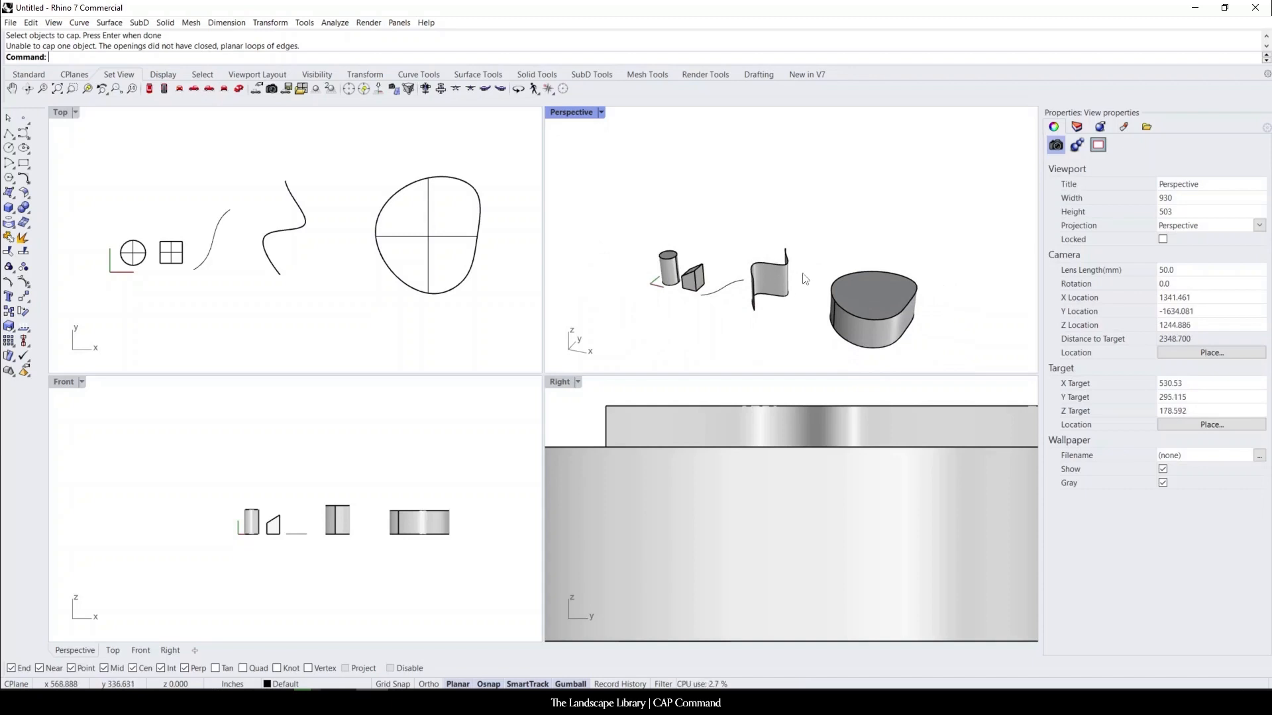